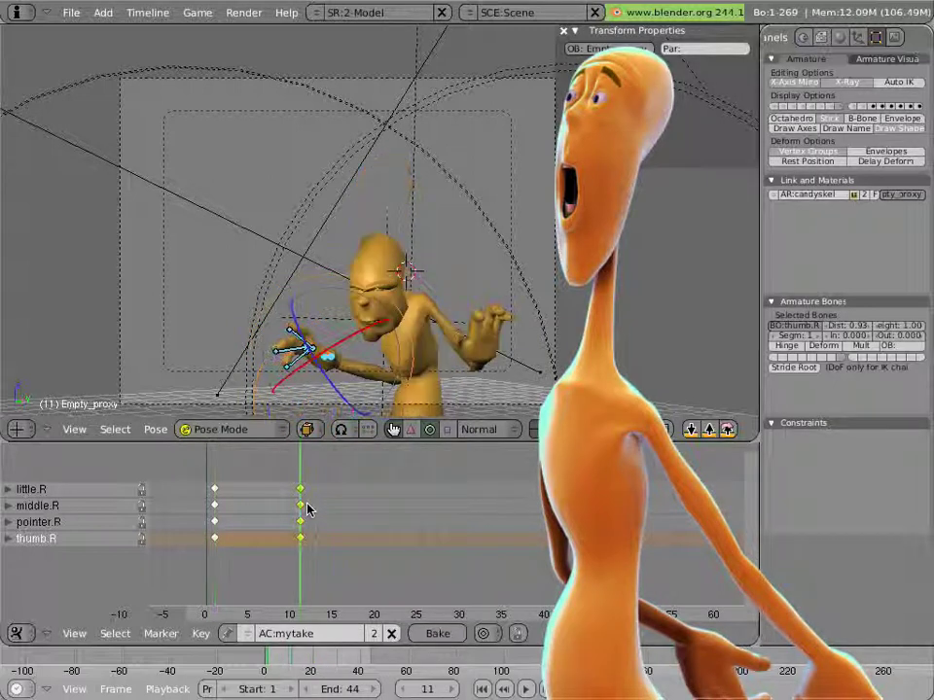
Key the right-hand finger bones at frame 11, then lower the torso at frame 21
click(545, 689)
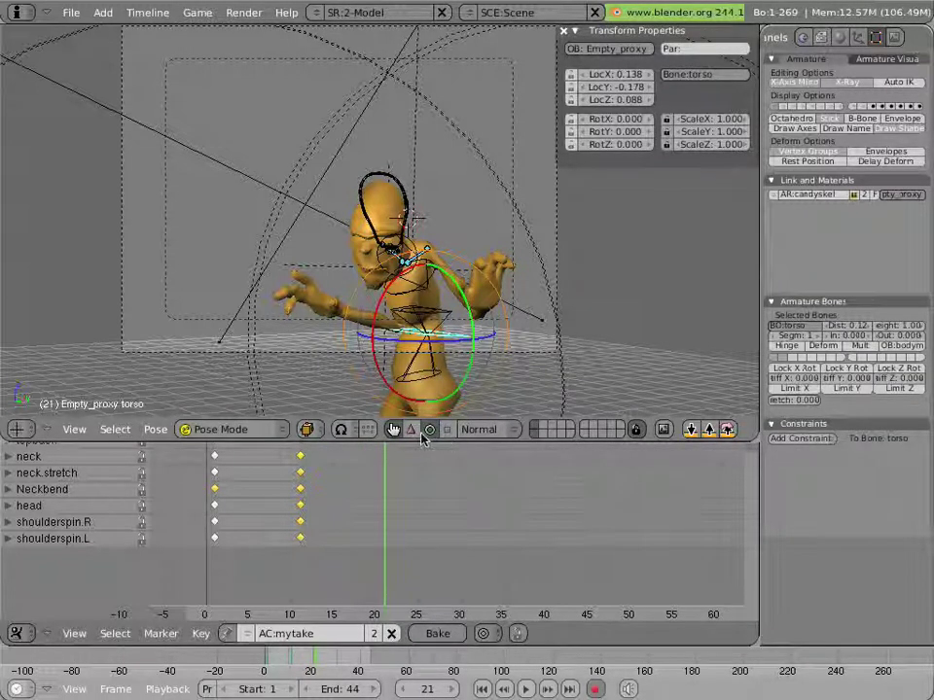
key(g)
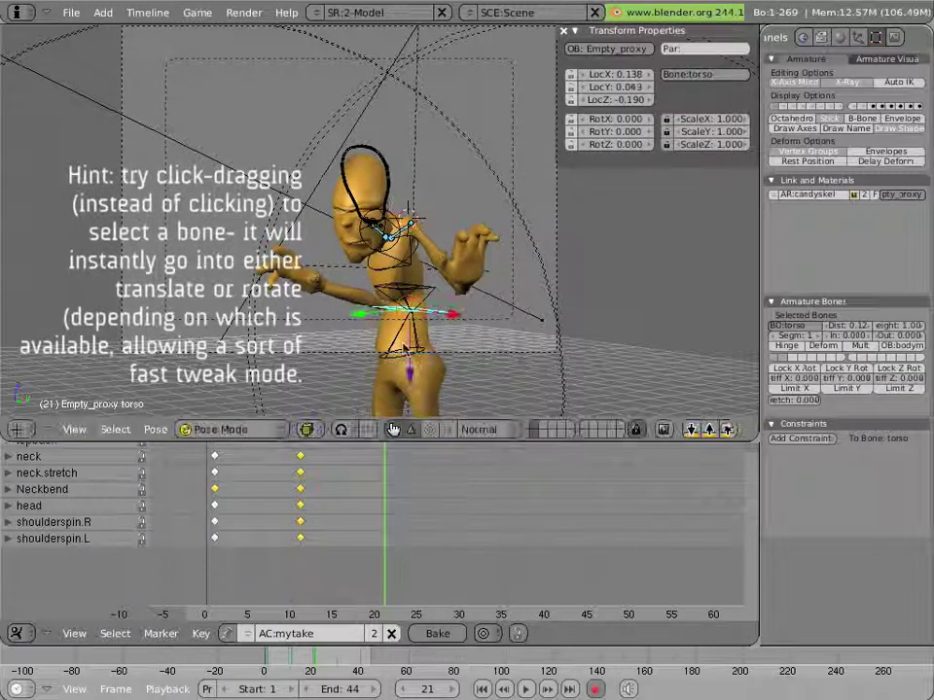
click(398, 350)
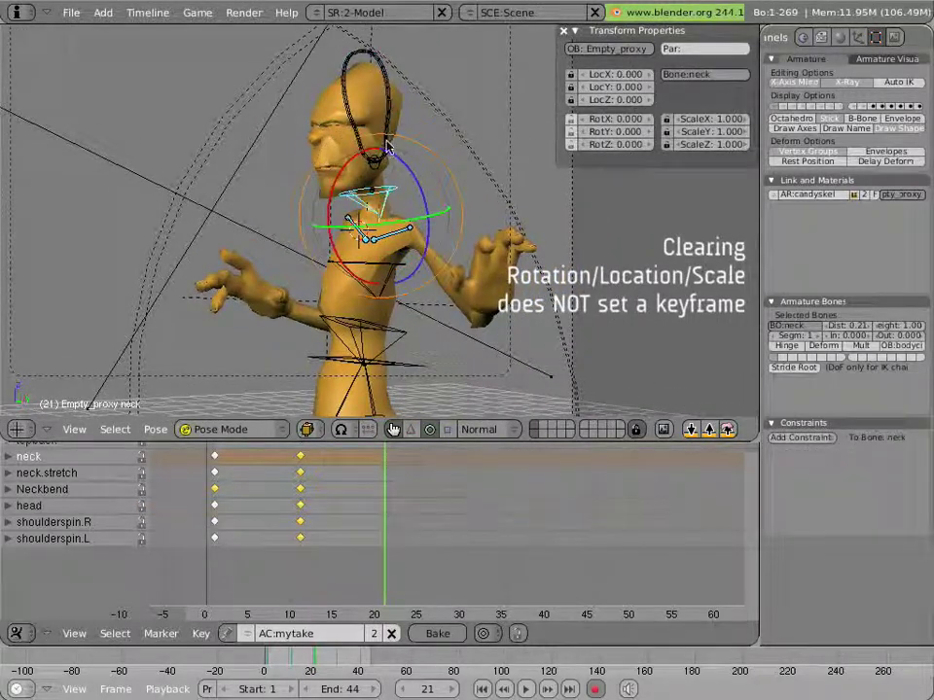
Select the neck bone at frame 21 to clear its rotation and location
click(374, 162)
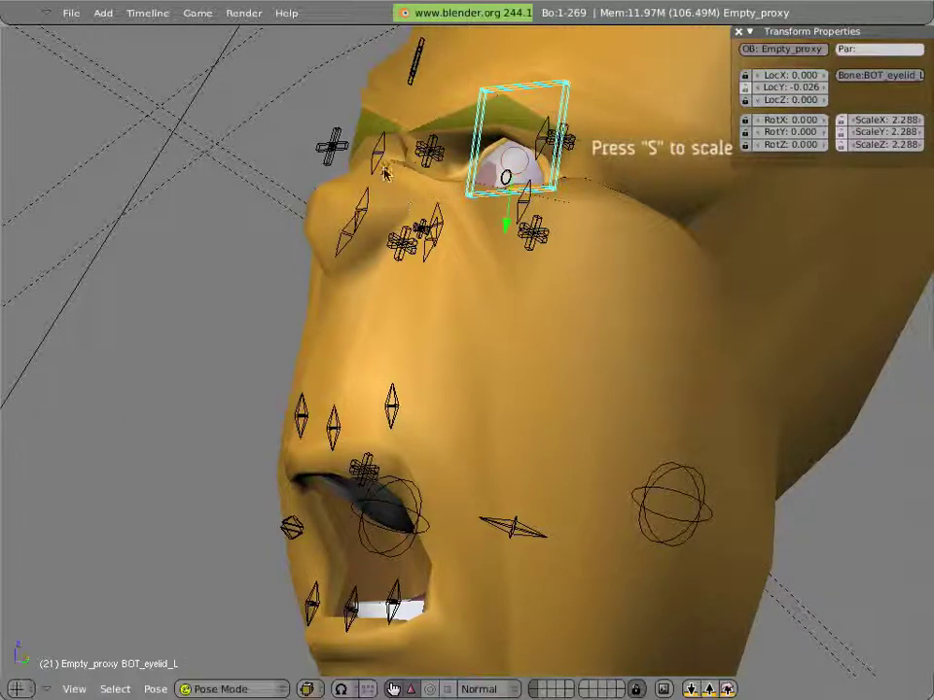
Scale up BOT_eyelid_L and move brow.R for the frame 21 face
click(387, 165)
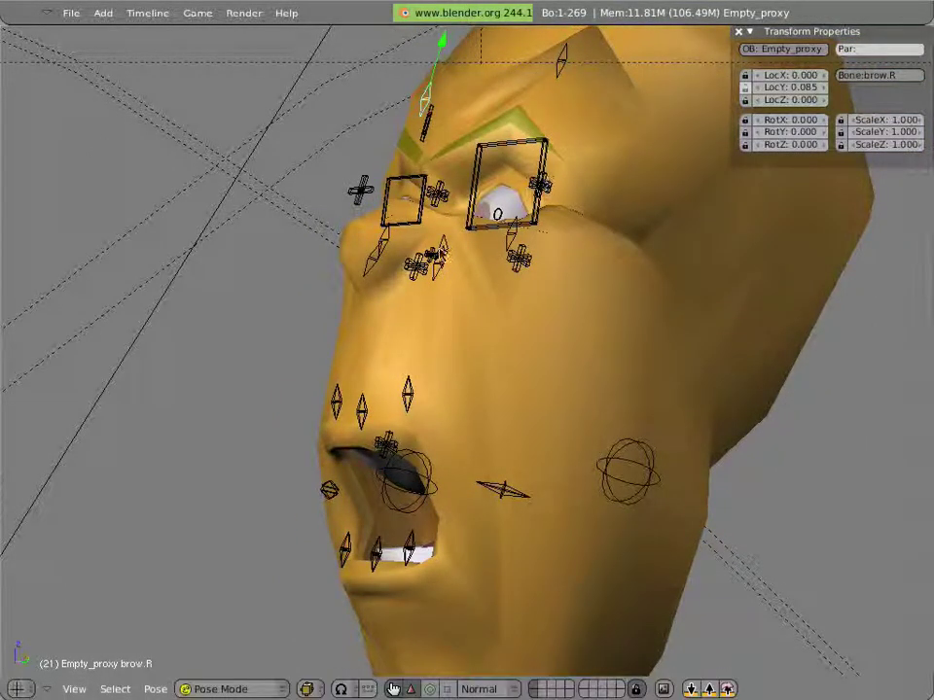
click(435, 263)
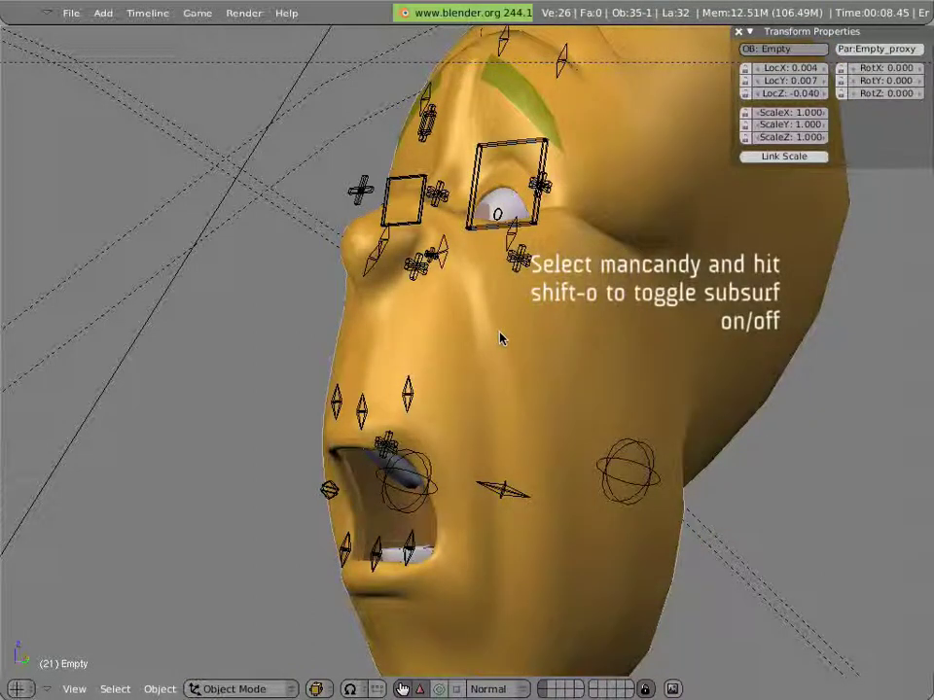
mouse_move(457, 310)
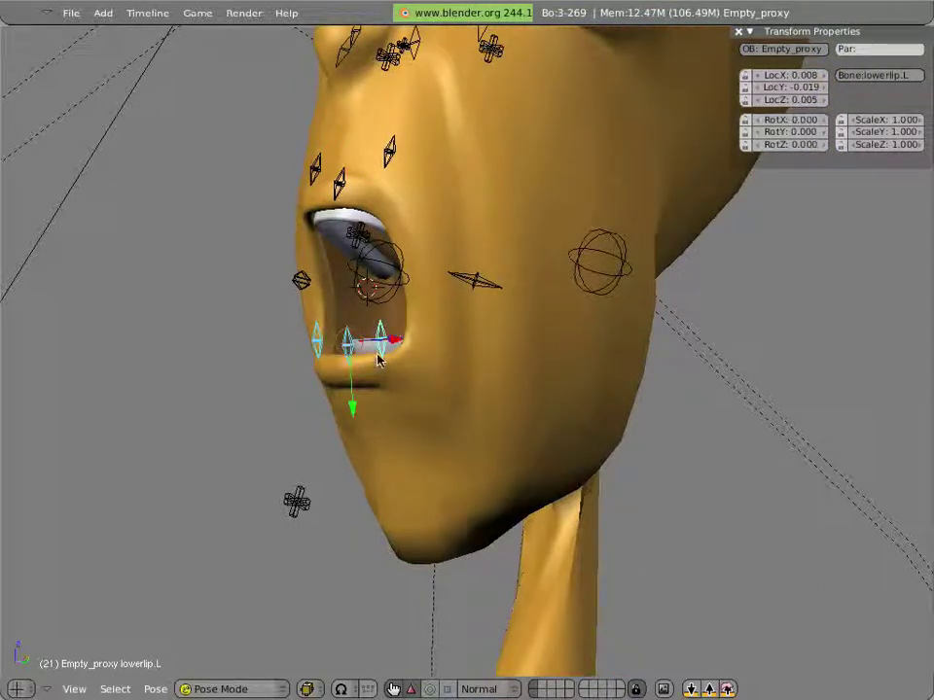
mouse_move(375, 387)
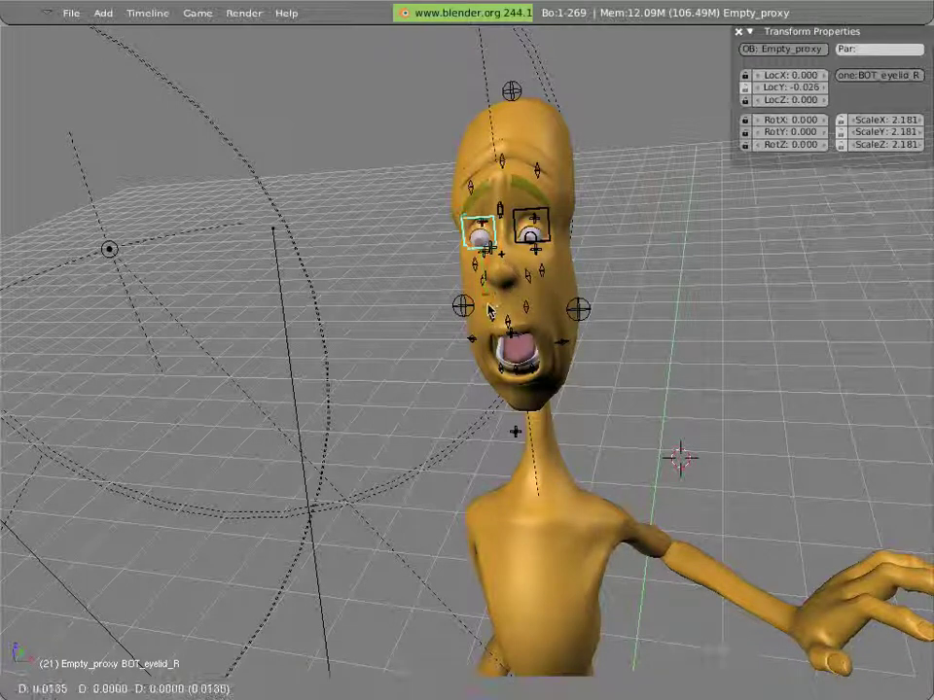
Tweak eyetop.L and shift sidehead.B sideways to about 0.035
click(529, 224)
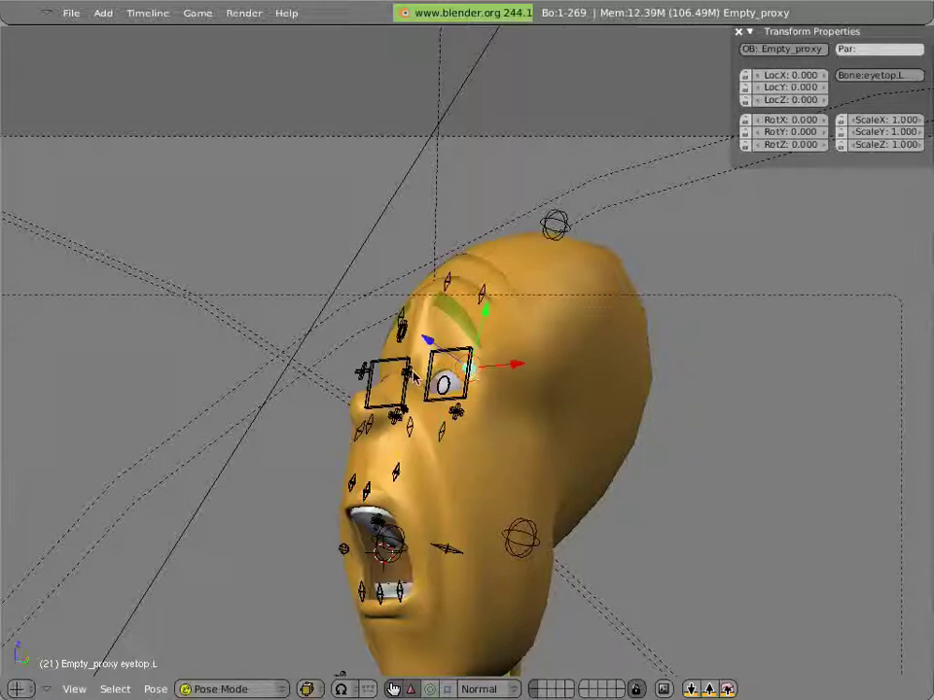
click(447, 379)
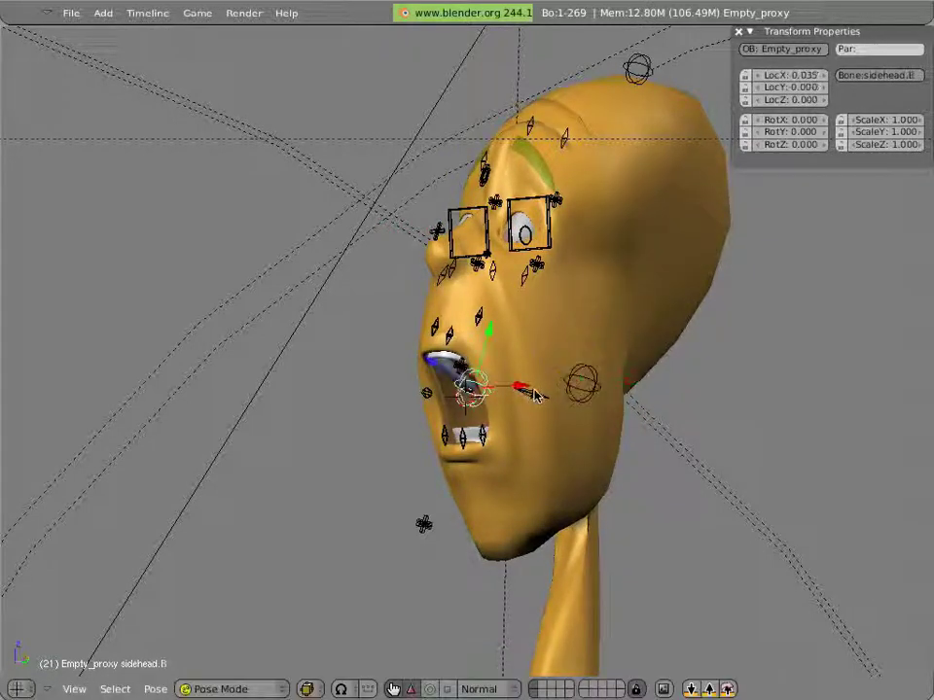
Drag the side-of-head control into shape and select another face control
drag(520, 389, 530, 394)
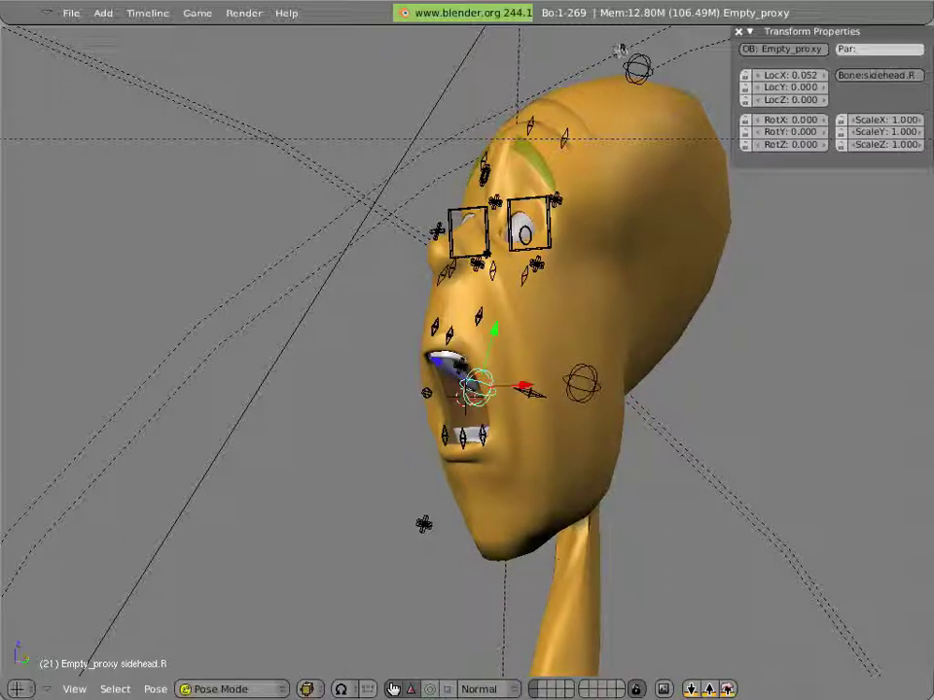
click(636, 68)
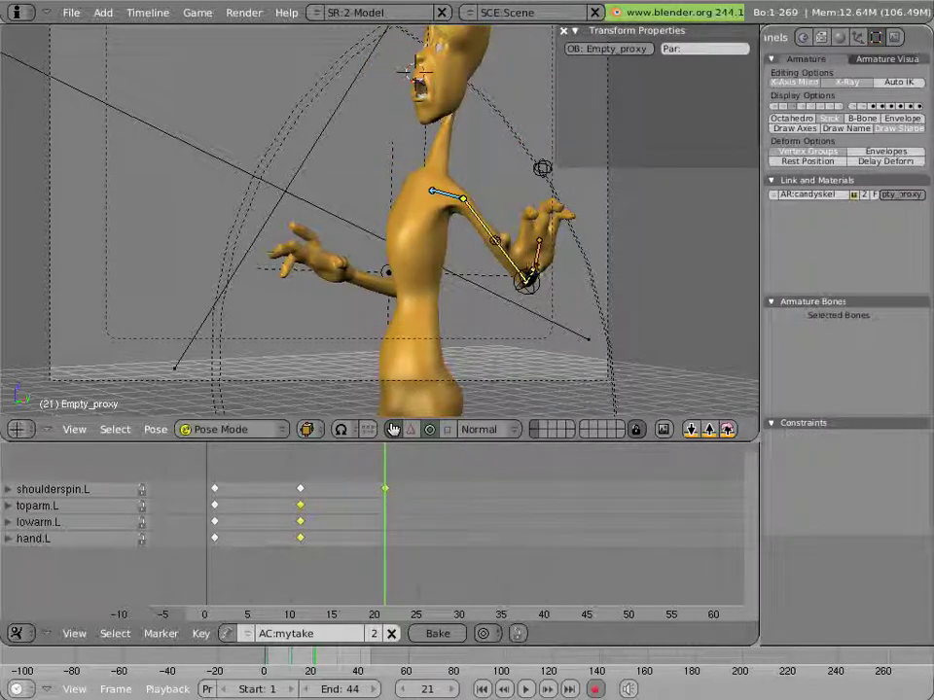
Rotate hand.L into the angry pose, then select a right-arm bone
click(525, 282)
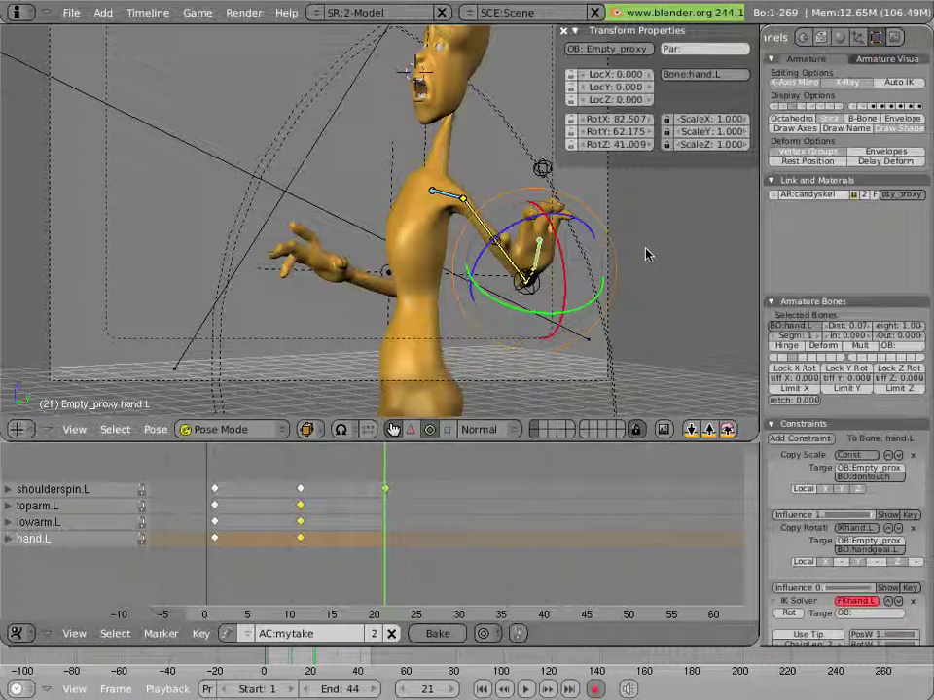
drag(525, 282, 525, 321)
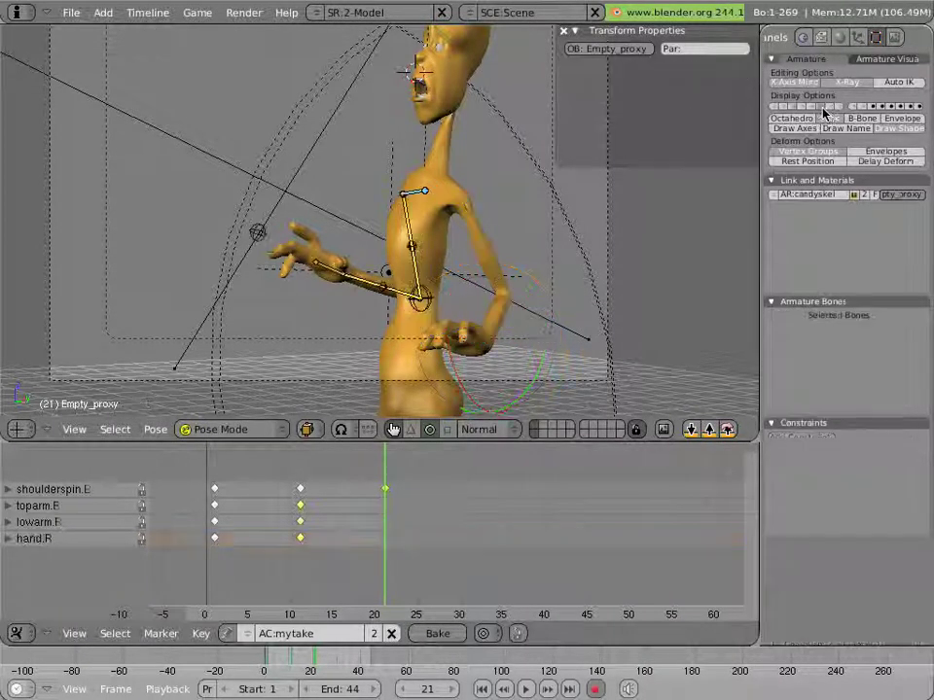
click(375, 282)
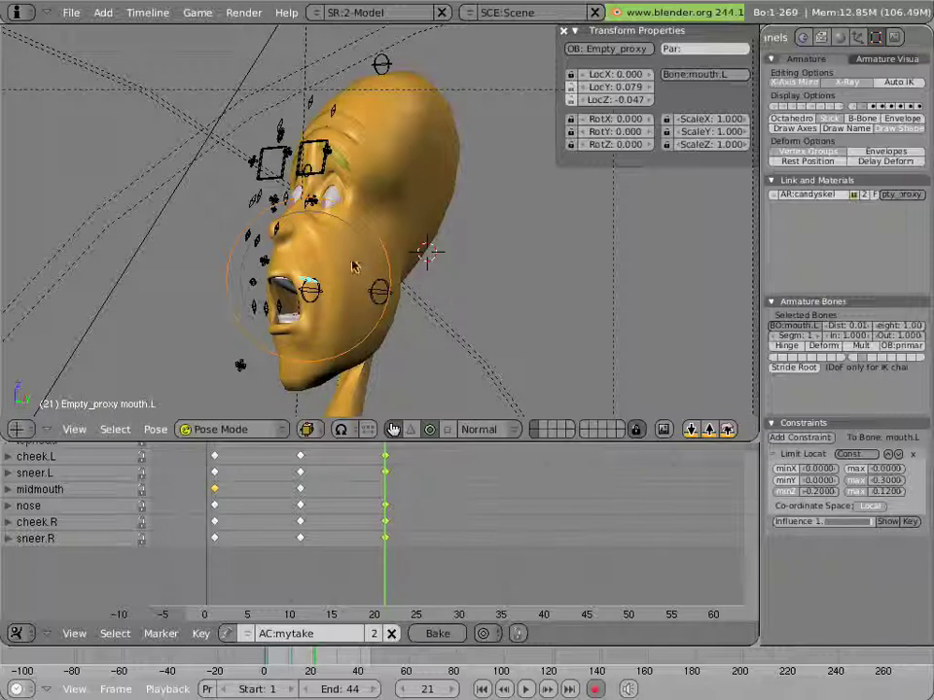
mouse_move(370, 321)
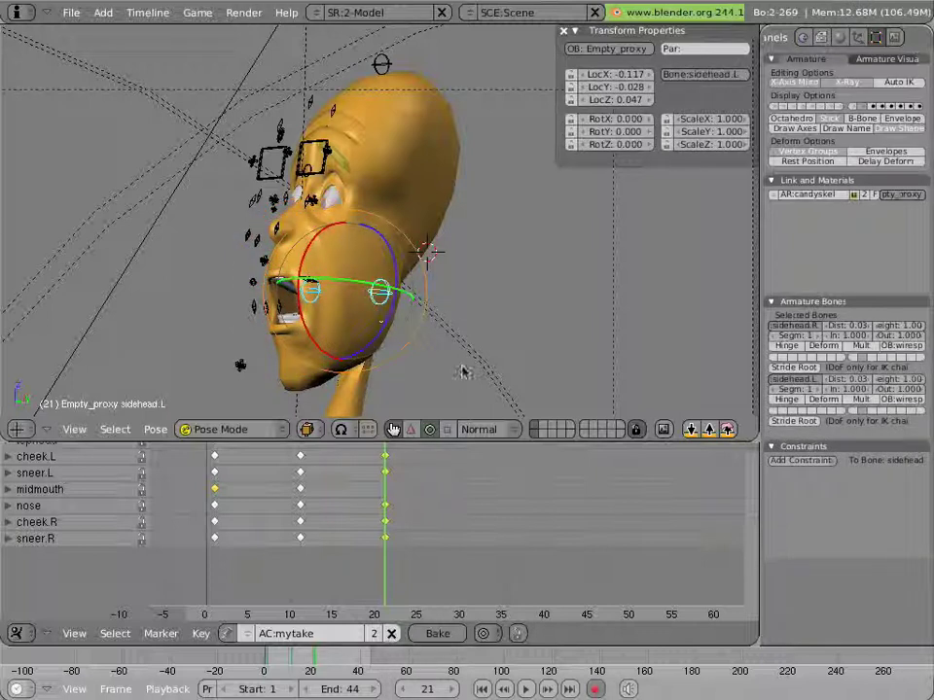
Shift sidehead.L to reshape the left side of the head at frame 21
drag(380, 291, 389, 253)
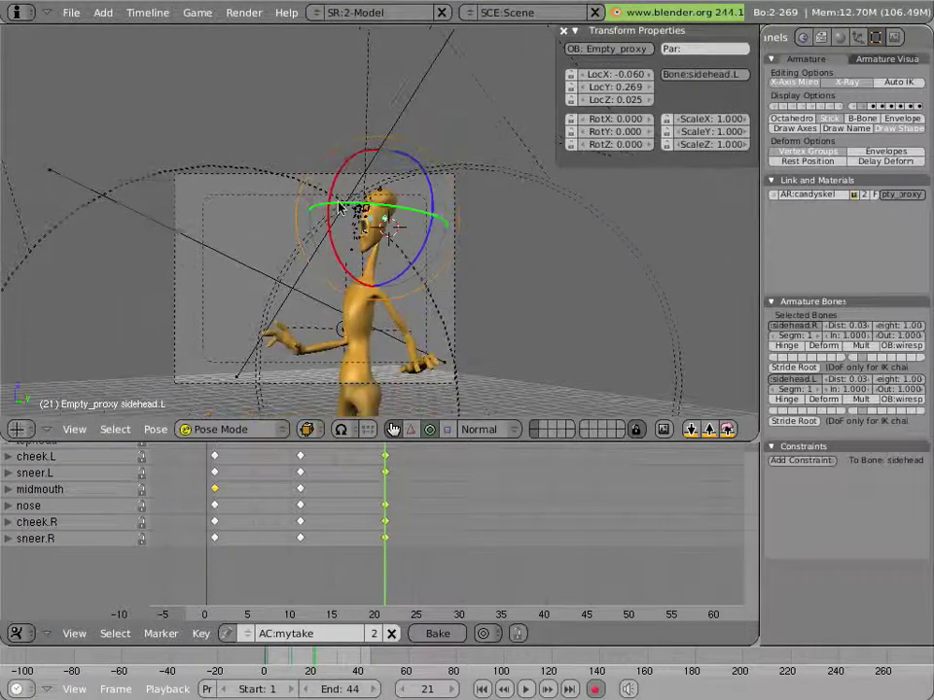
click(39, 488)
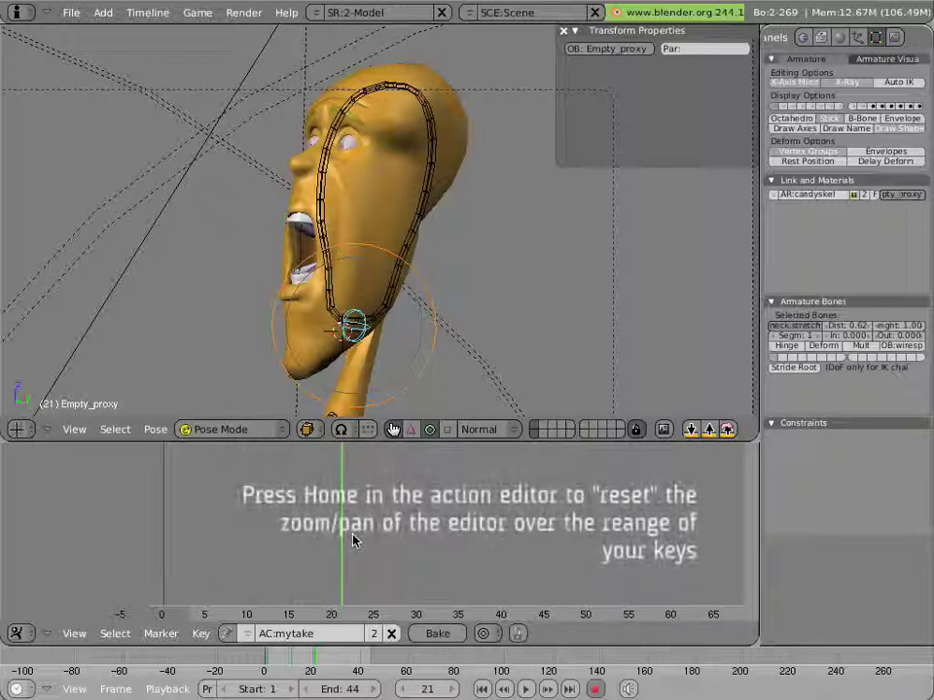
Fit the action editor view to span all existing keys
key(home)
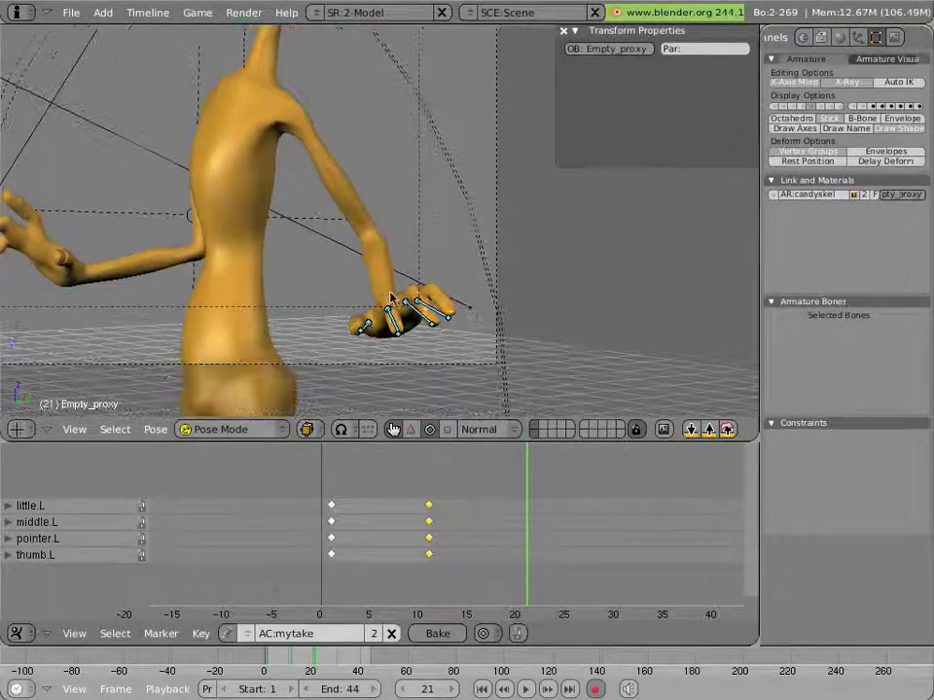
Select the little.L, middle.L, pointer.L and thumb.L finger bones for curling
click(399, 311)
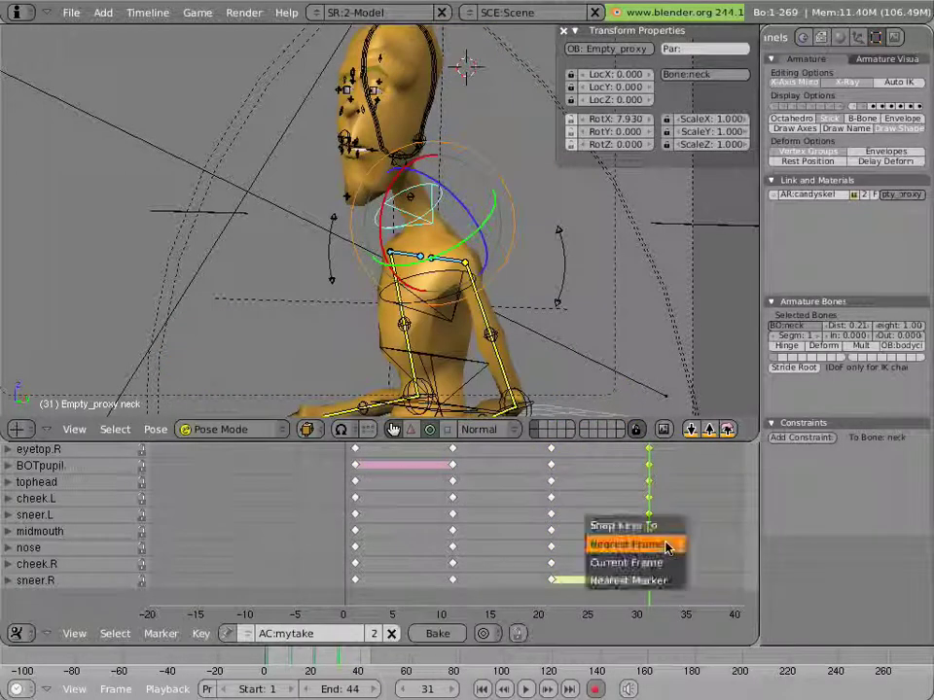
Snap the selected keys to the nearest whole frame
click(627, 544)
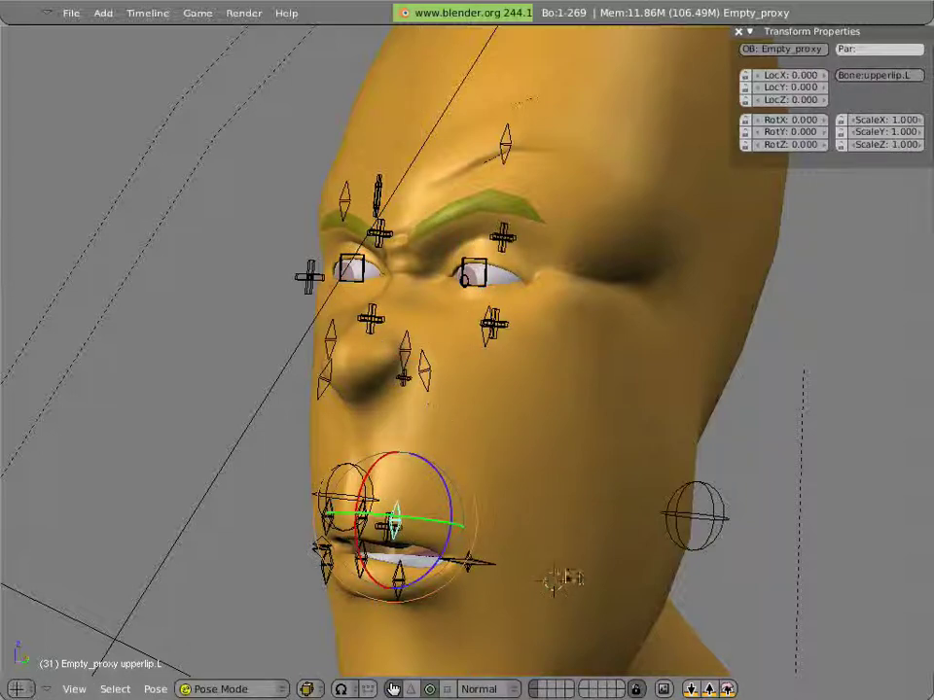
Nudge the nose bone up to about 0.017 and select the left mouth corner control
drag(393, 525, 394, 500)
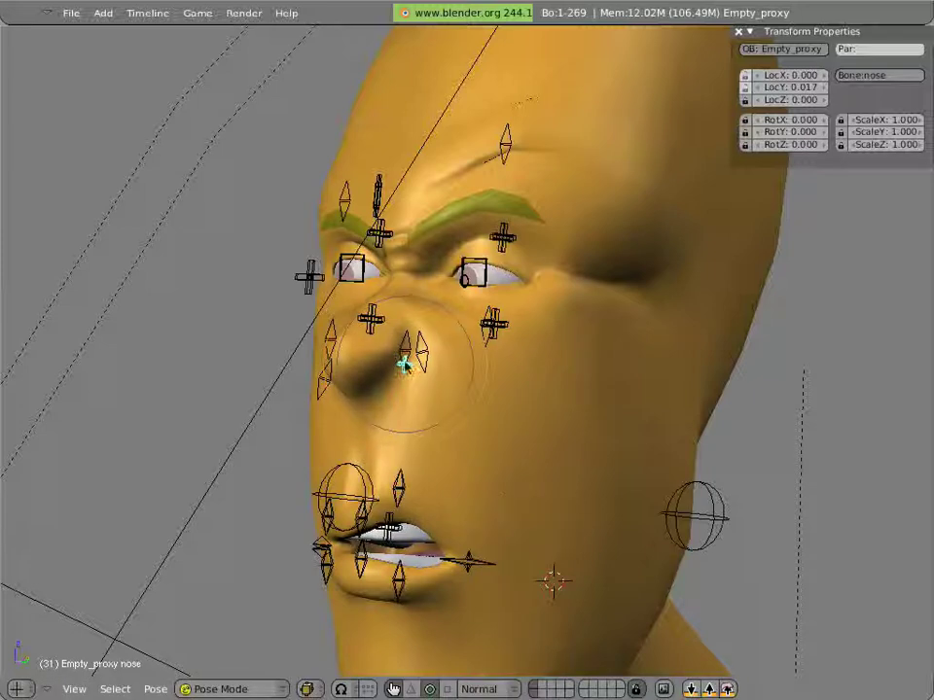
click(378, 234)
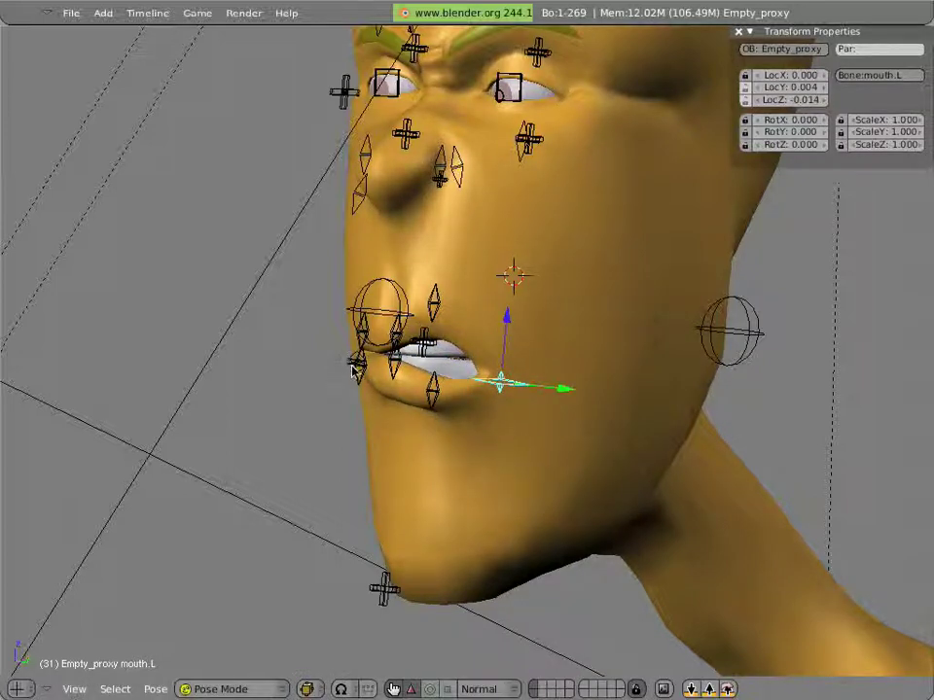
Reshape the mouth by selecting the upperlip.M and sidehead.R controls and moving them
click(359, 365)
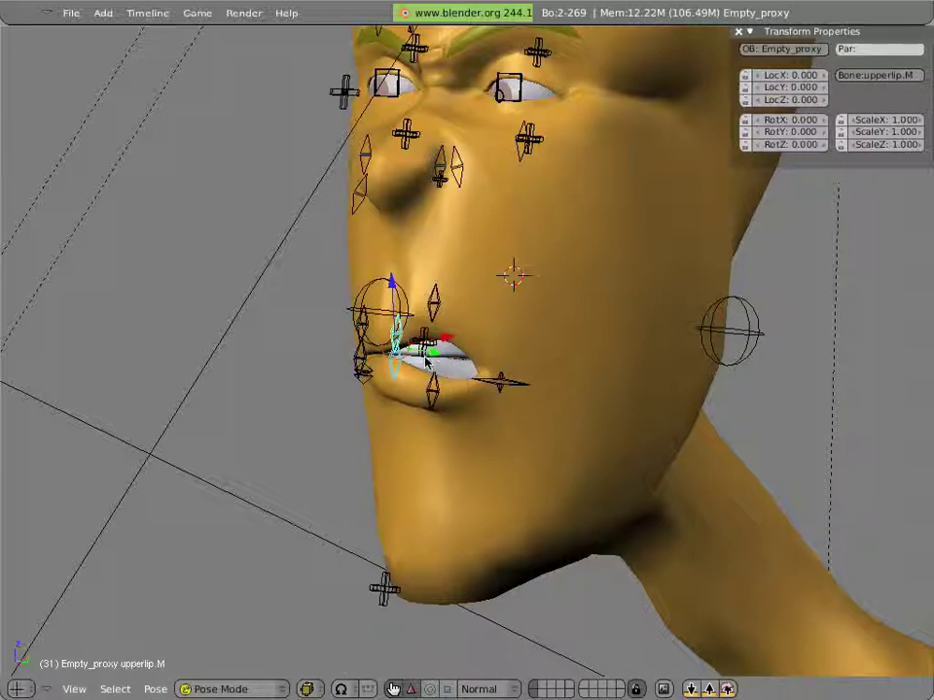
click(423, 340)
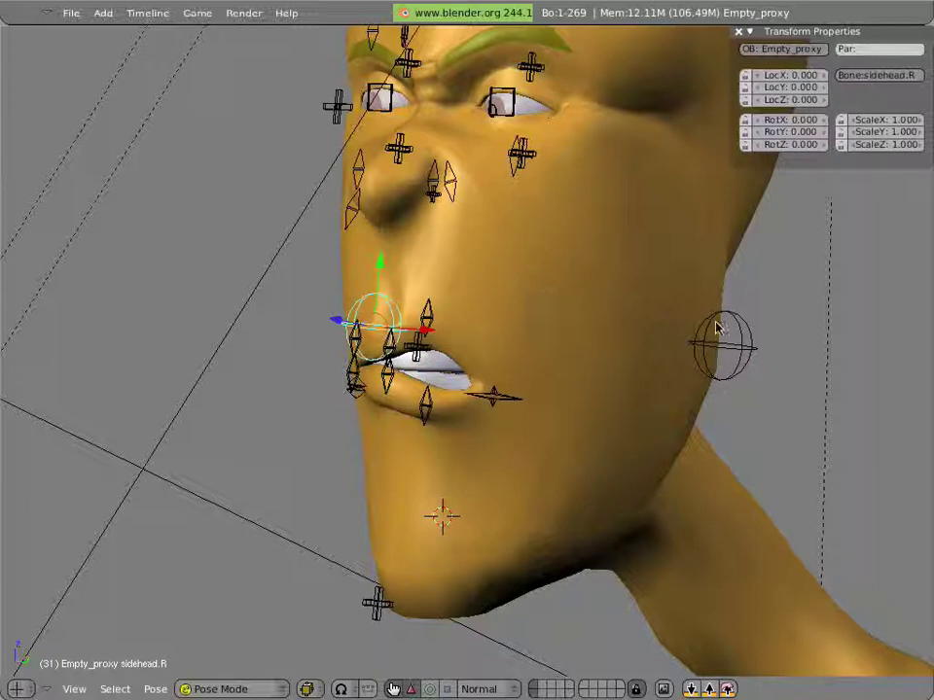
click(724, 345)
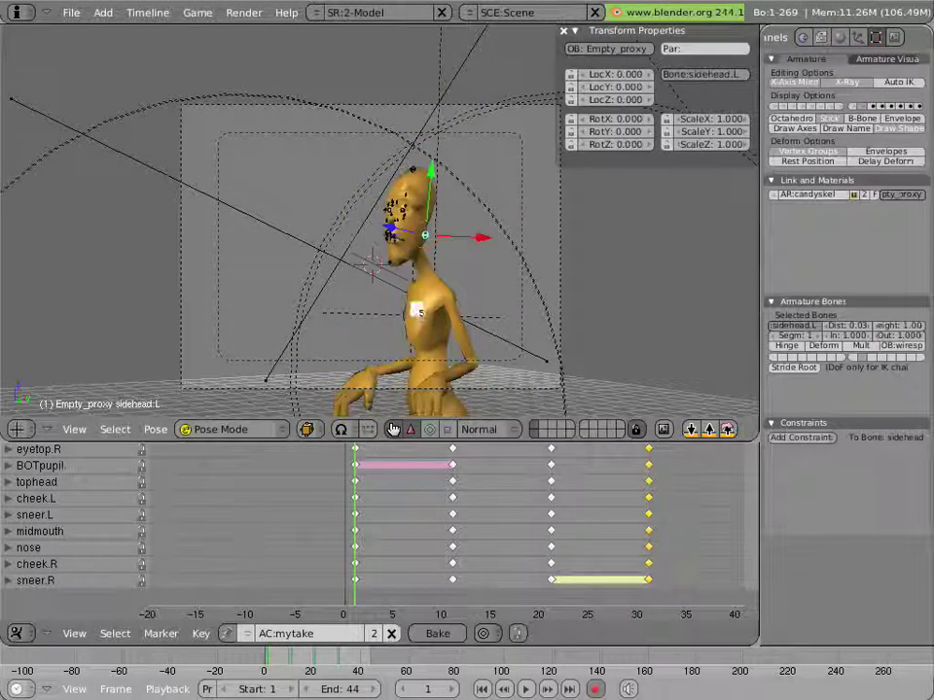
Select all face-control keys in the Action Editor, laid out at frames 1, 11, 21 and 31
key(alt+a)
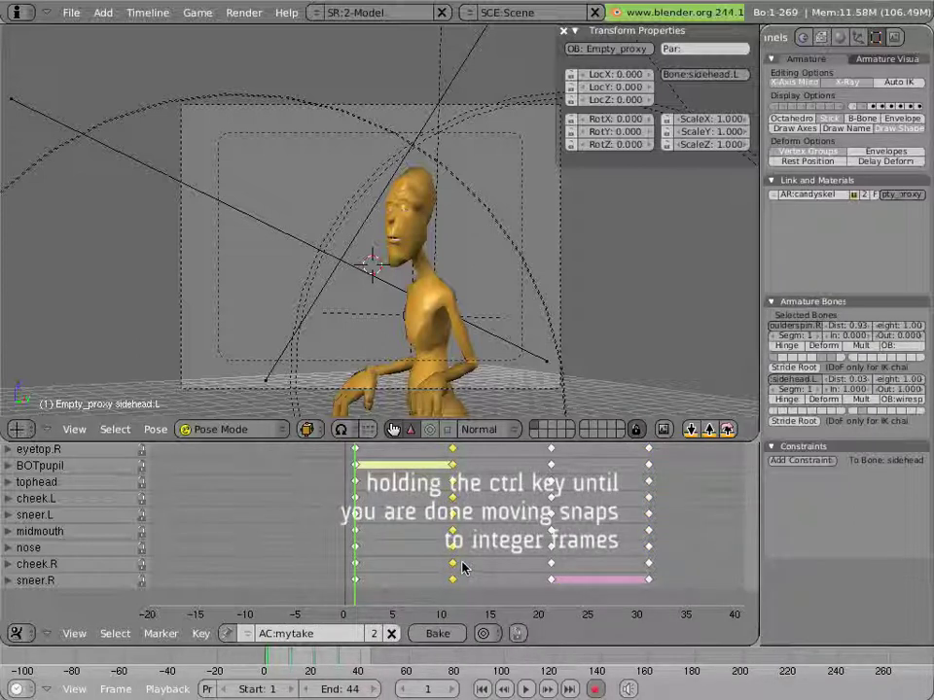
Drag the later key columns earlier so the poses land on frames 5, 11 and 19
drag(462, 568, 404, 573)
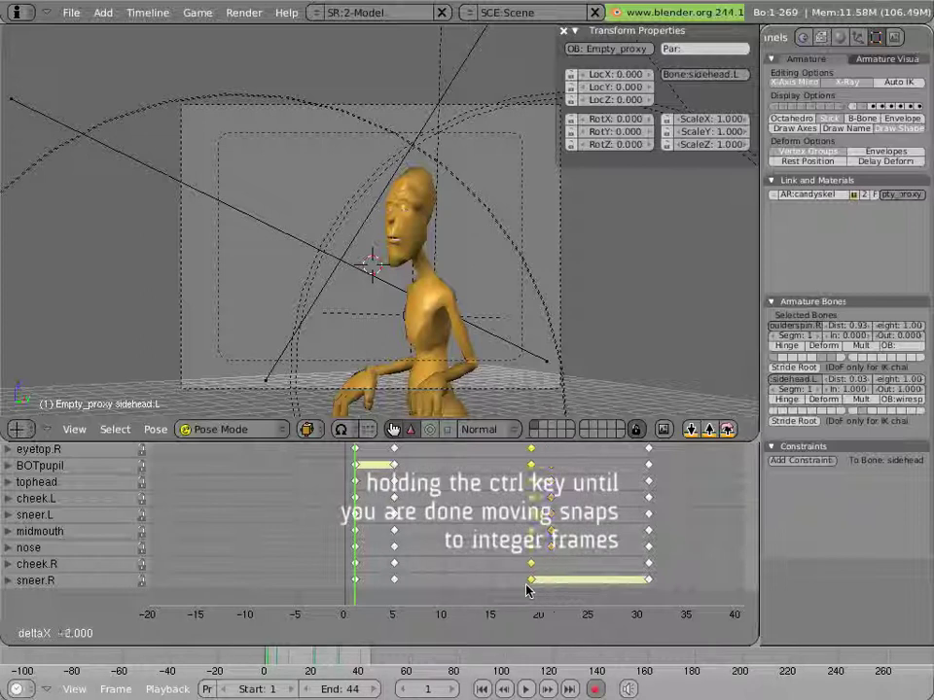
drag(530, 579, 452, 590)
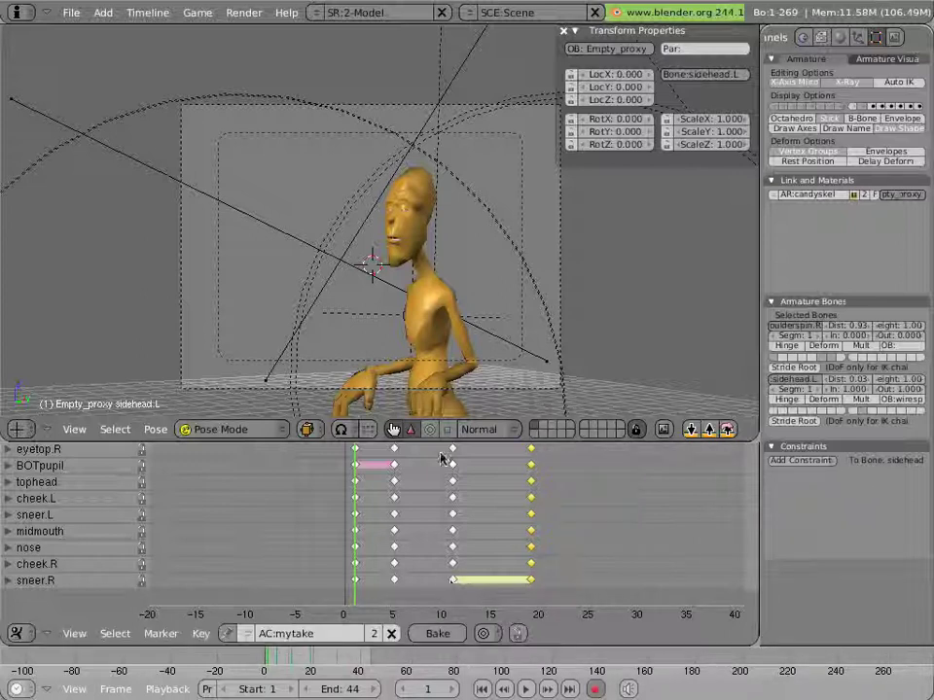
mouse_move(430, 318)
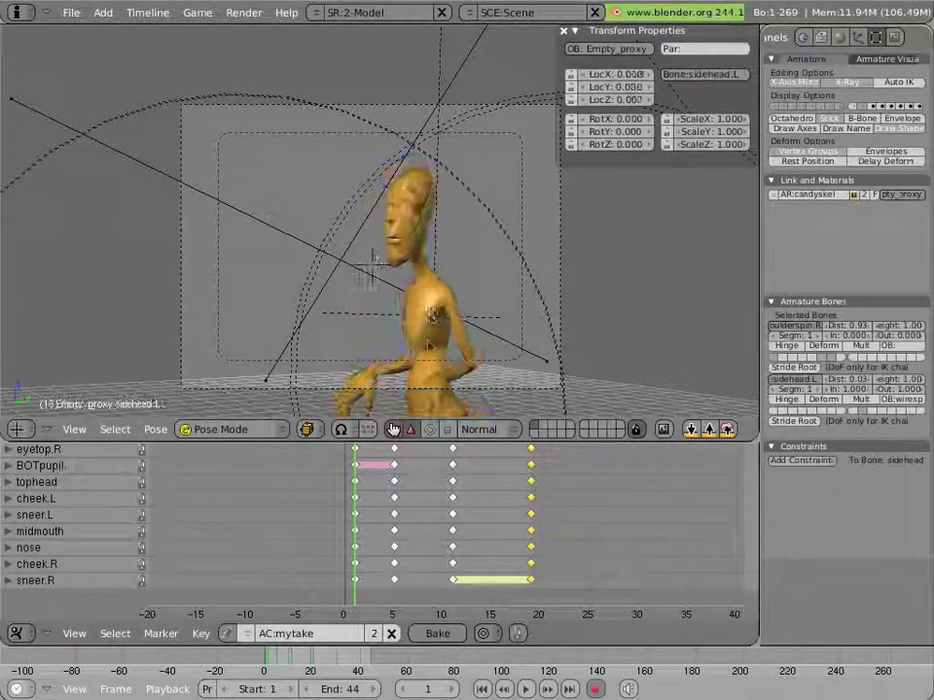
Jump to frame 19 to view the extreme pose and save over the existing file
click(525, 688)
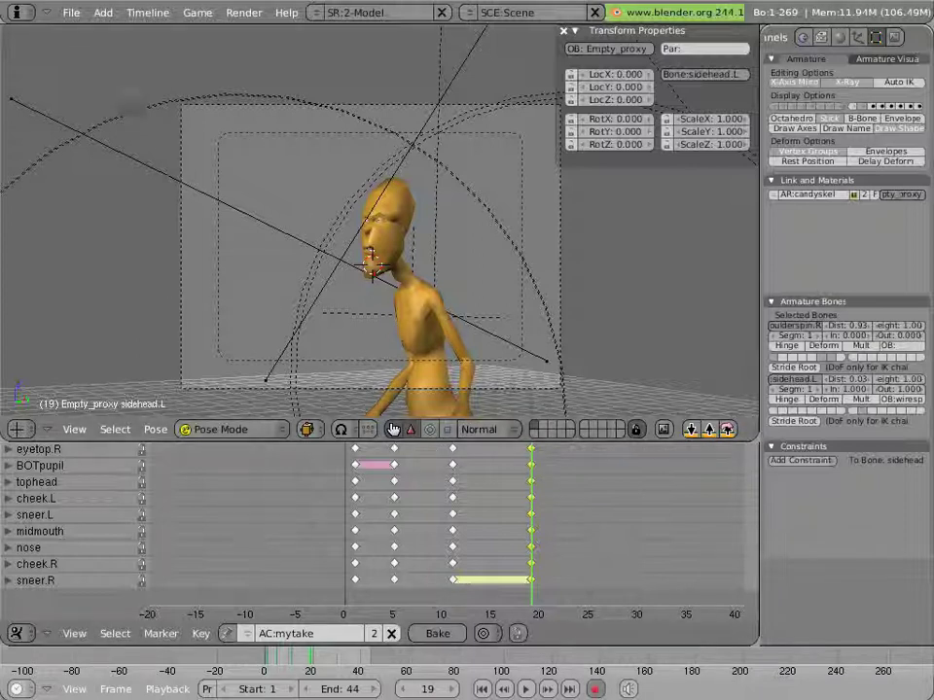
click(71, 12)
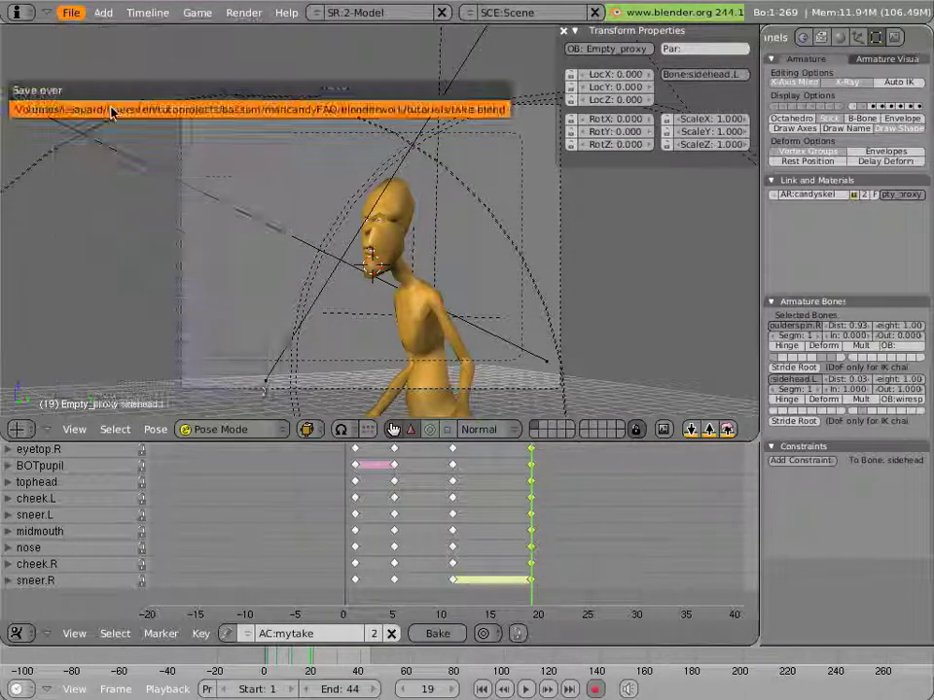